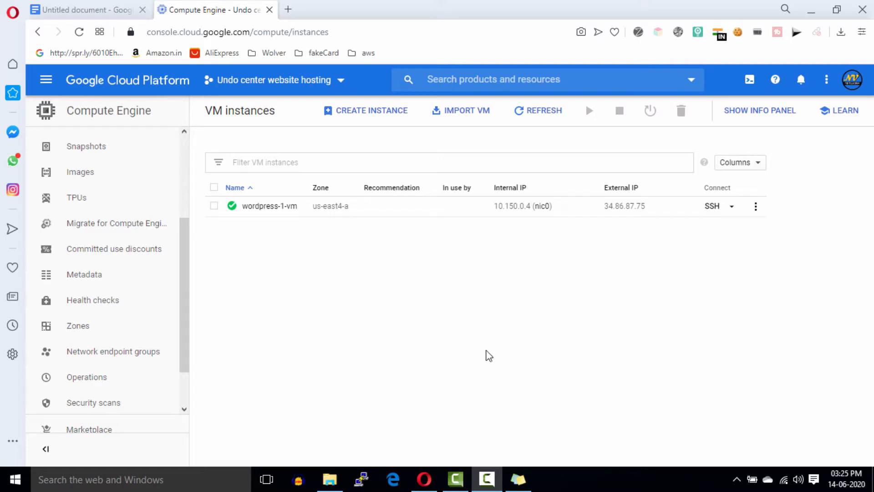
pyautogui.moveTo(707, 242)
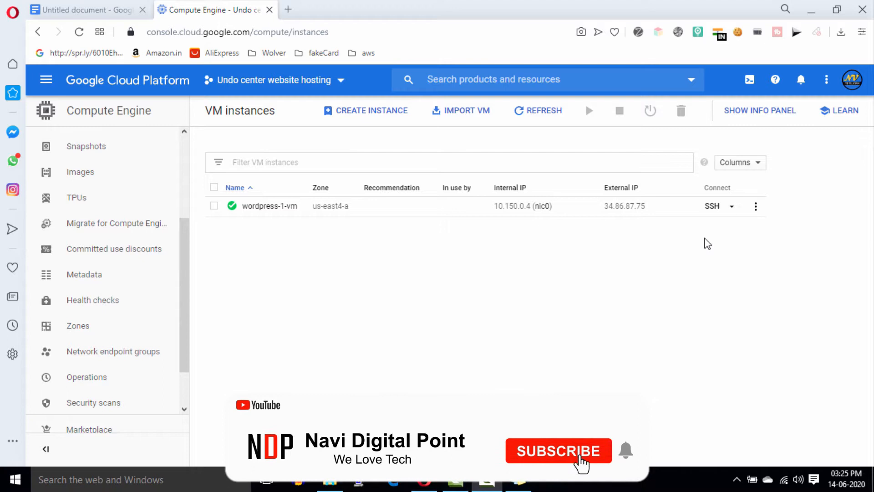
# Step: Connect a browser SSH session to wordpress-1-vm and reach the Bitnami shell prompt
pyautogui.click(559, 451)
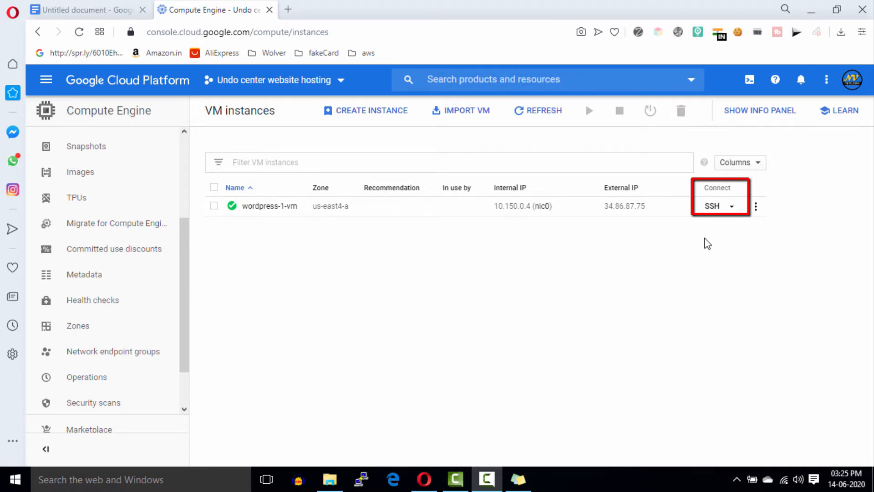
pyautogui.click(713, 206)
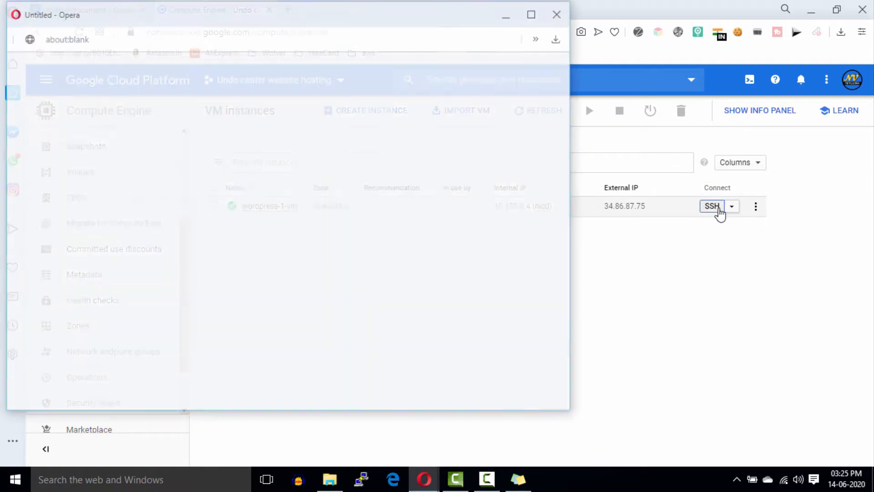
pyautogui.click(712, 206)
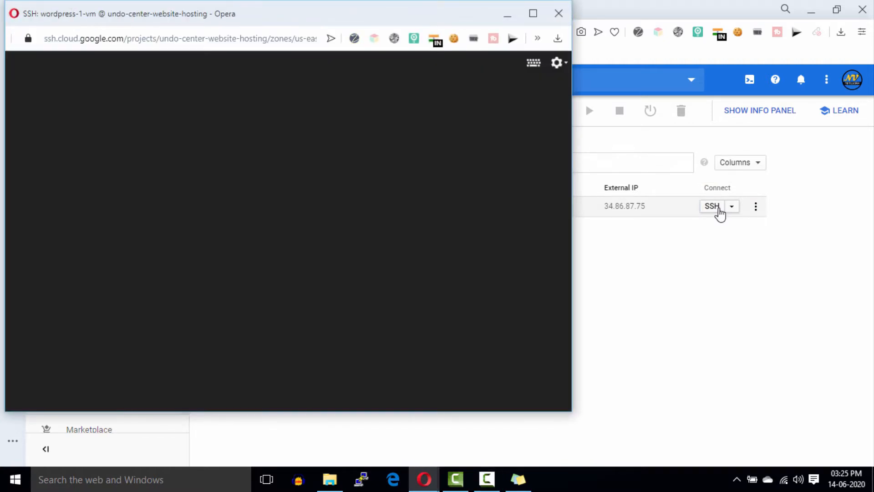
pyautogui.click(711, 206)
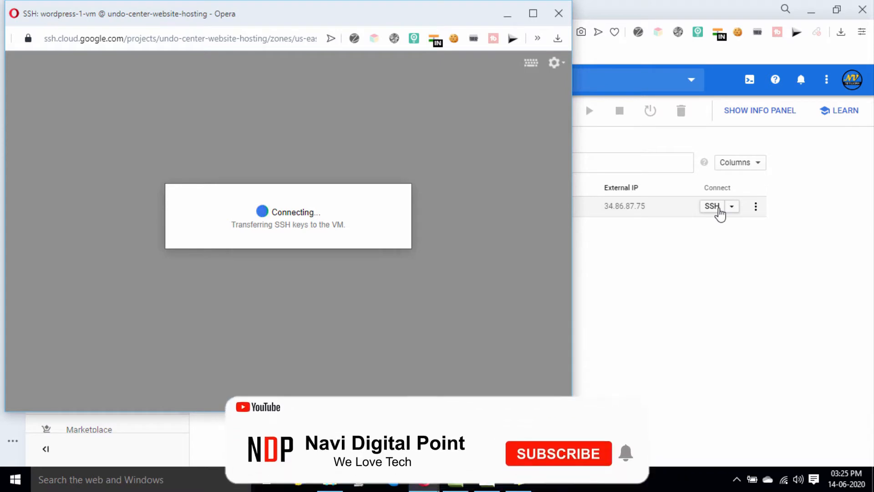
pyautogui.click(558, 453)
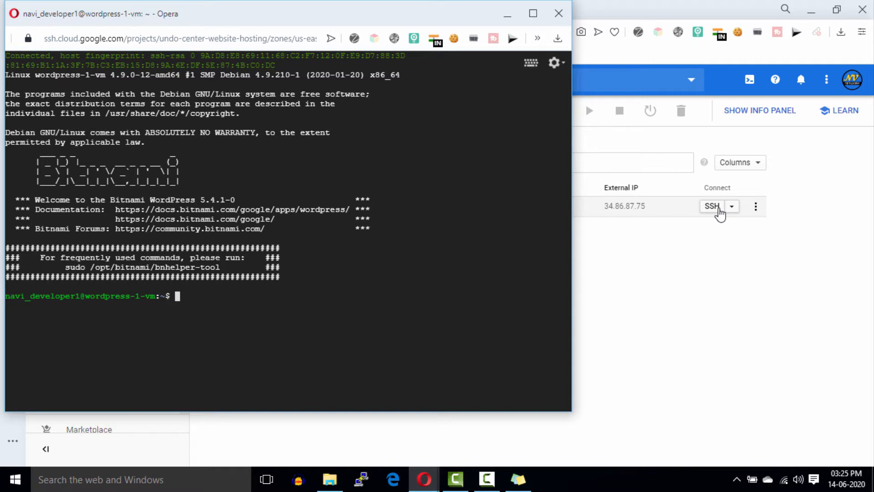
# Step: Switch to root with sudo -s, list the filesystem root, and bring up the SSH settings menu
pyautogui.write('s')
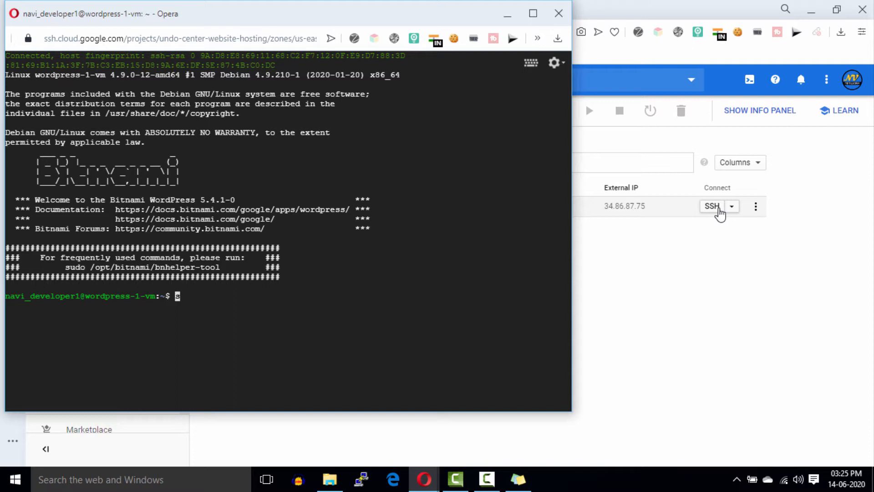
pyautogui.write('sudo -s')
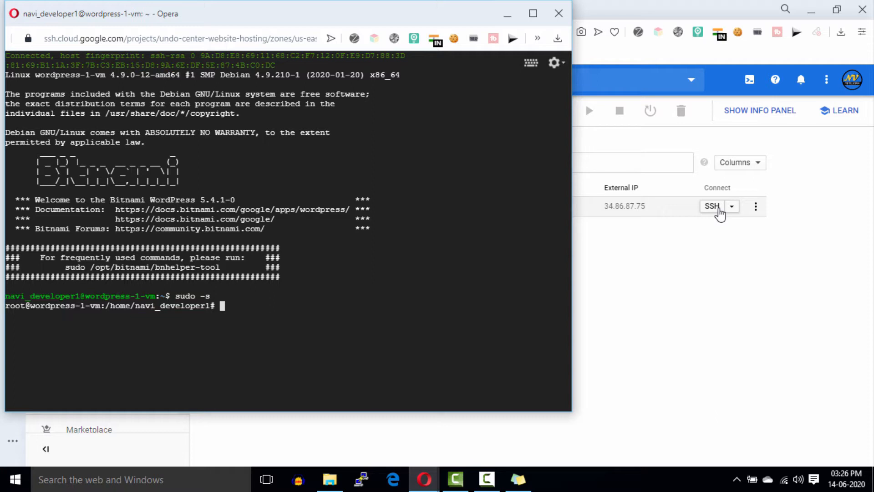
pyautogui.write('cd /')
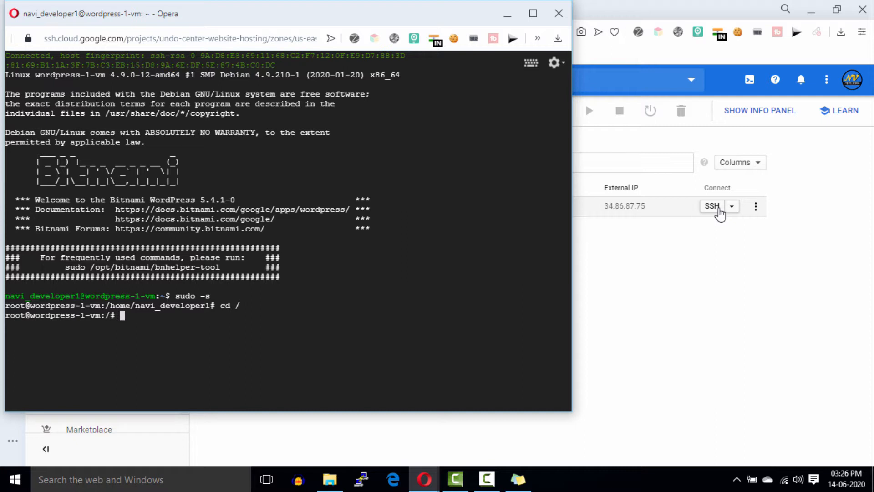
pyautogui.write('ls -s')
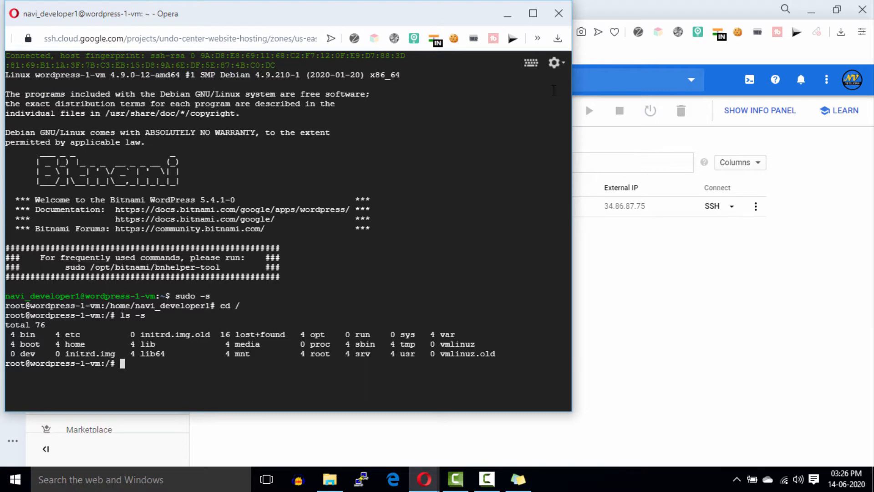
pyautogui.click(555, 62)
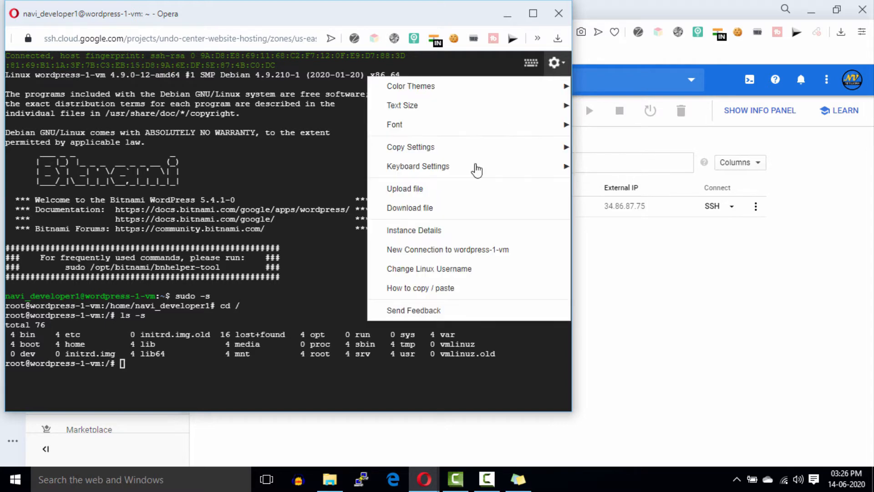
# Step: Upload ftpp.php from the local Downloads folder to the VM home directory
pyautogui.click(422, 194)
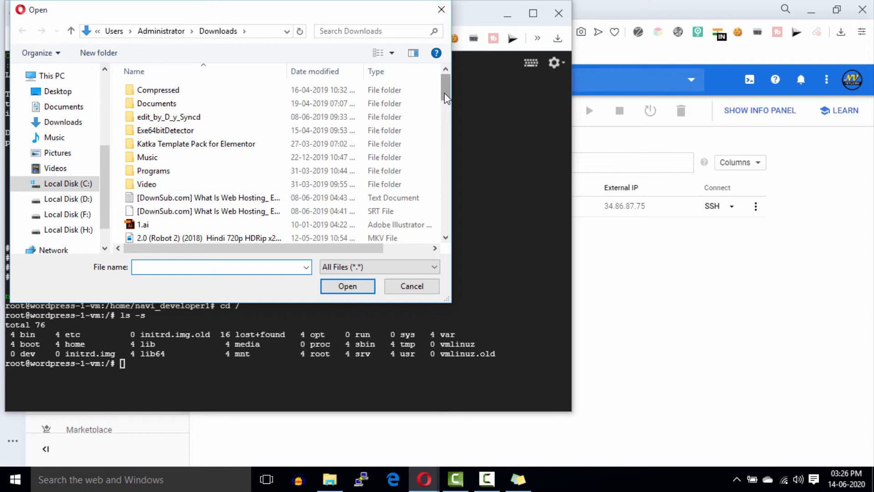
pyautogui.moveTo(444, 95); pyautogui.dragTo(445, 109)
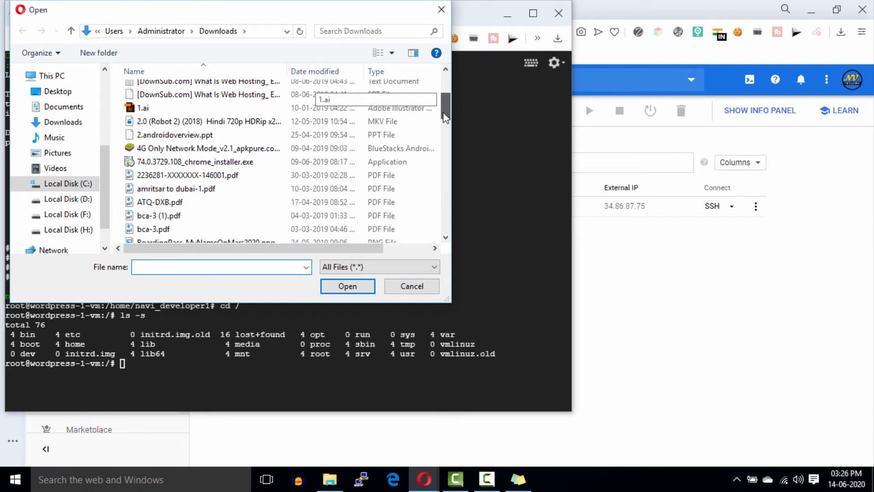
pyautogui.scroll(-3)
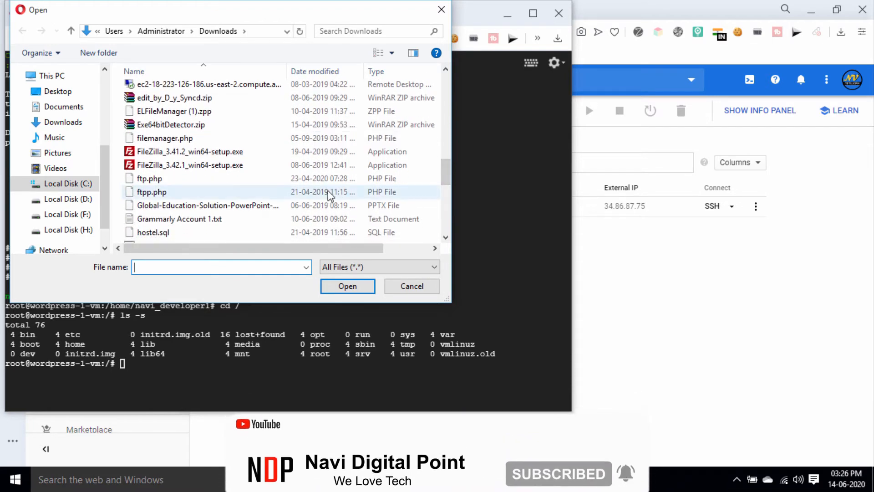
pyautogui.click(347, 286)
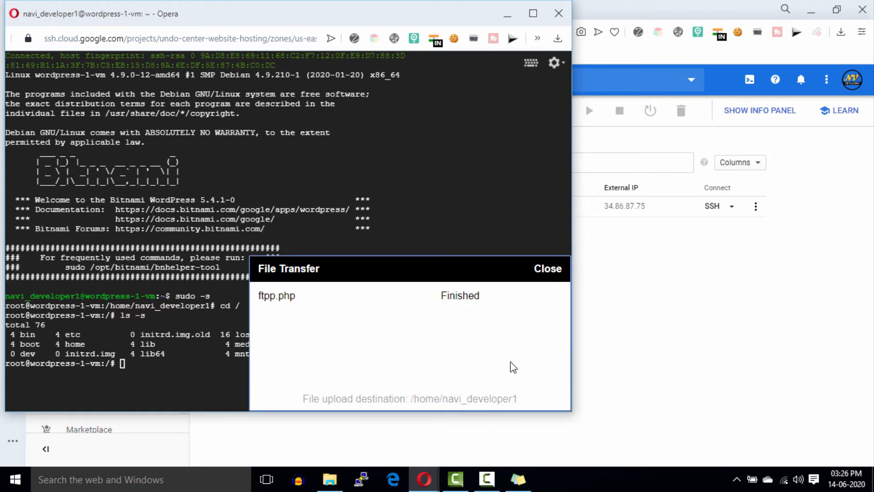
pyautogui.click(548, 268)
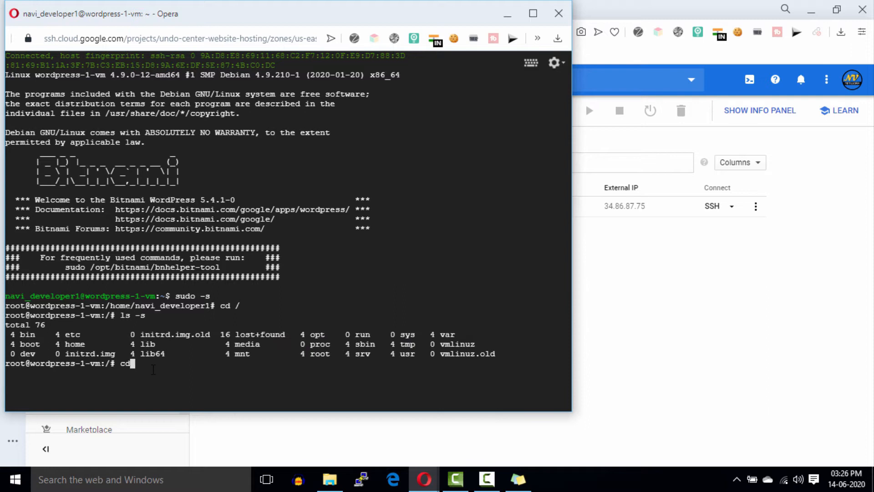
# Step: List /home and navi_developer1's folder, confirming ftpp.php sits beside htdocs
pyautogui.write('/ho,')
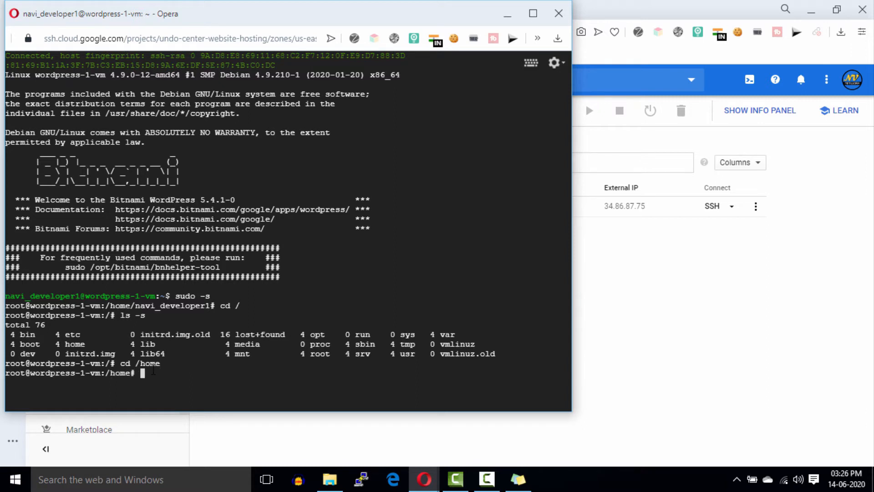
pyautogui.write('ls -s')
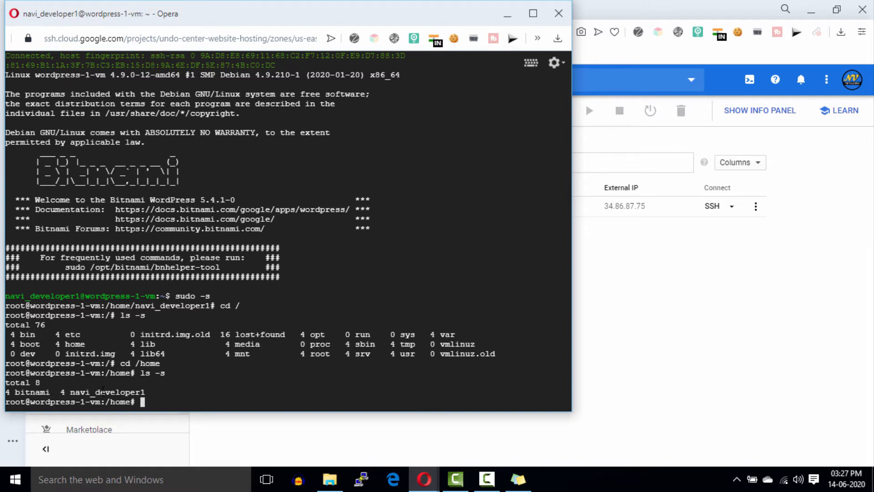
pyautogui.moveTo(204, 369)
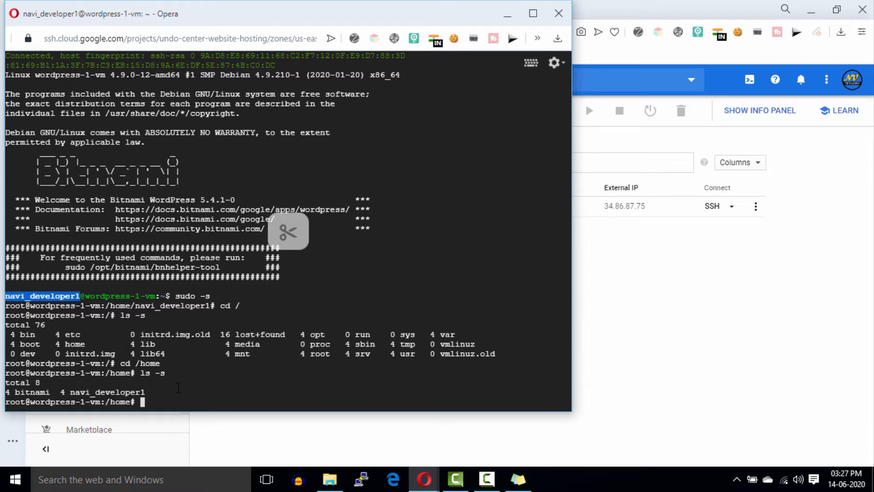
pyautogui.write('cd navi_developer1')
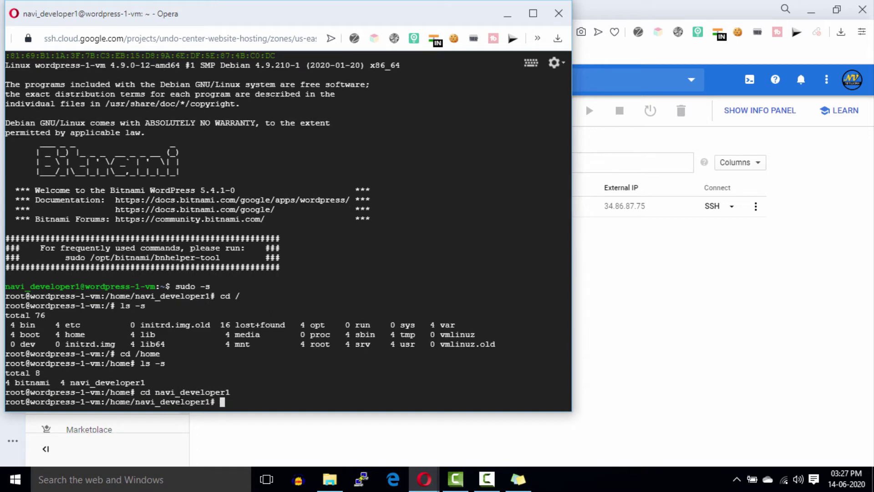
pyautogui.write('ls')
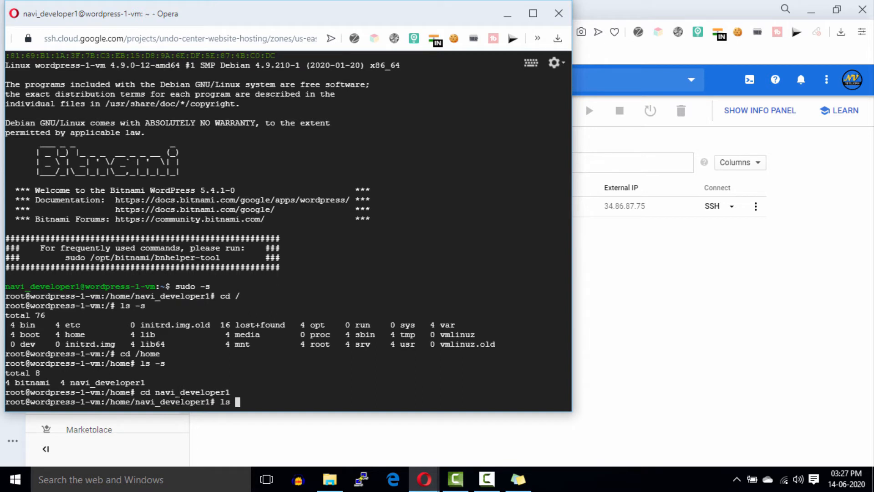
pyautogui.press('Return')
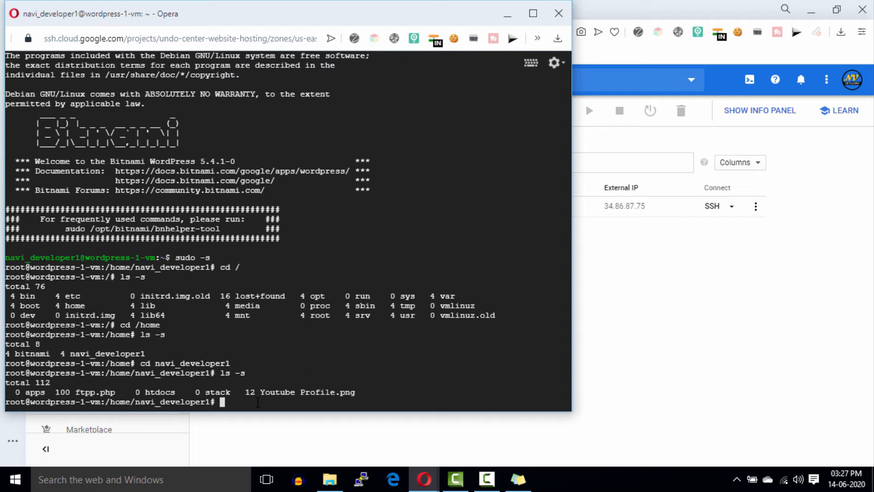
# Step: Move ftpp.php into /home/bitnami/apps/wordpress/htdocs and list that folder
pyautogui.write('mv /home/nav')
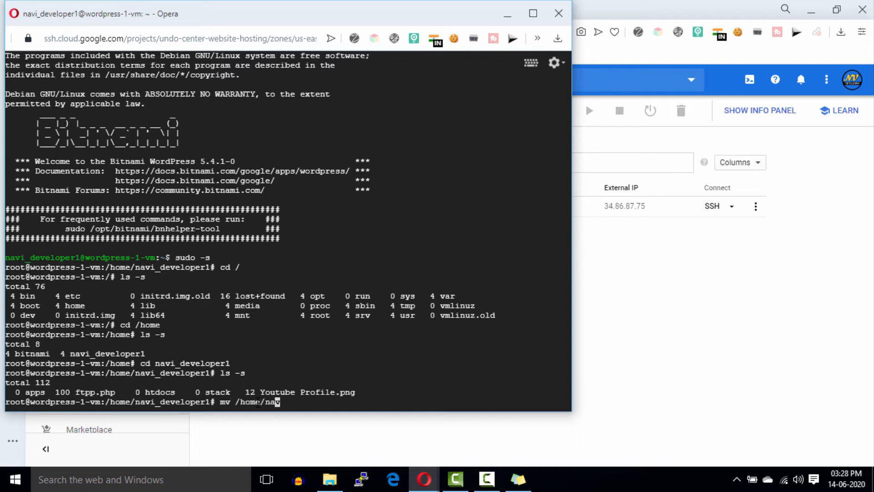
pyautogui.write('vi_developer1/ftpp.php')
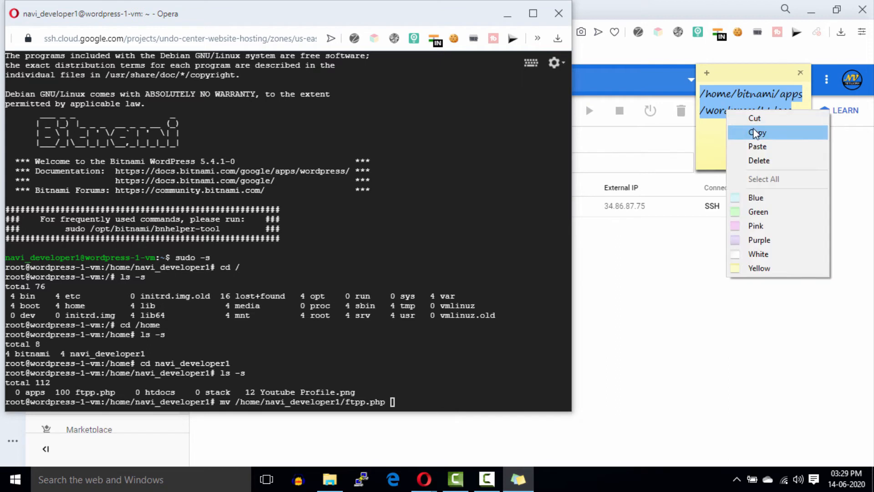
pyautogui.click(757, 132)
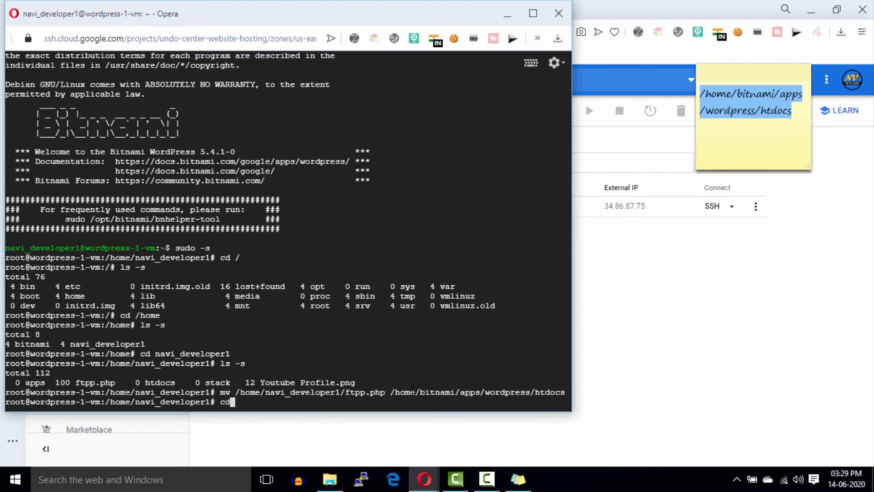
pyautogui.write('/home/bitnami/apps/wordpress/htdocs')
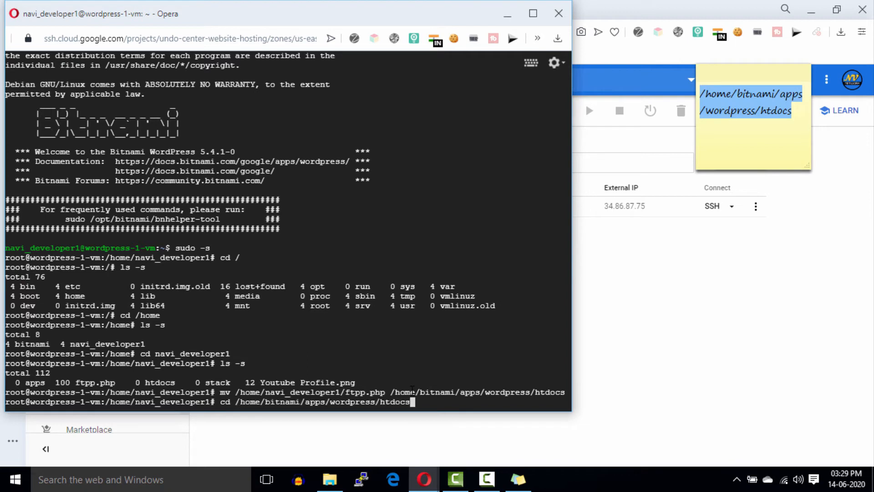
pyautogui.write('ls -')
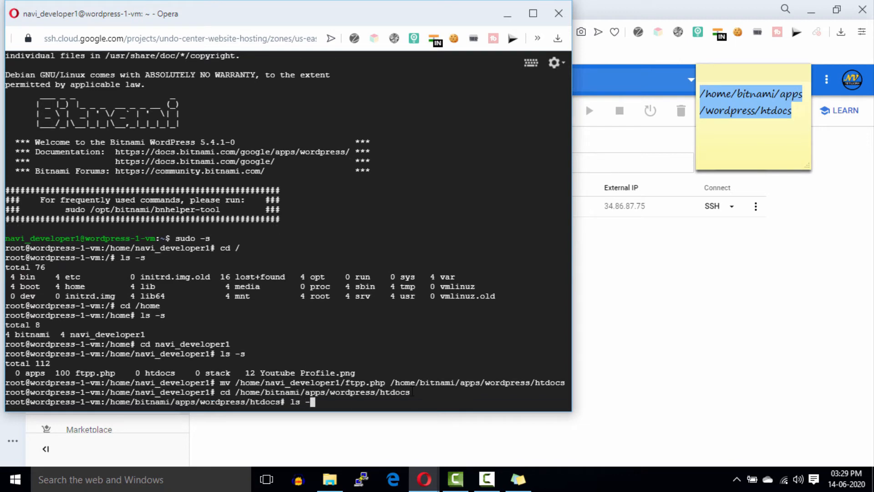
pyautogui.press('Return')
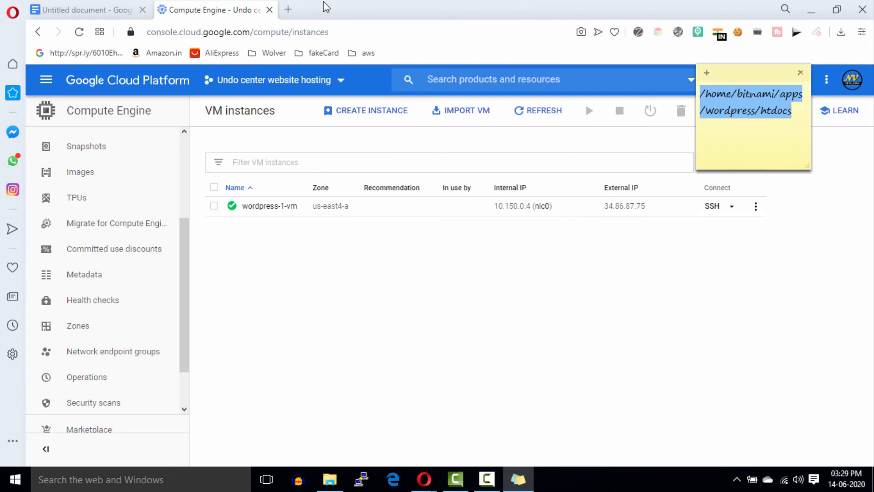
pyautogui.moveTo(298, 9)
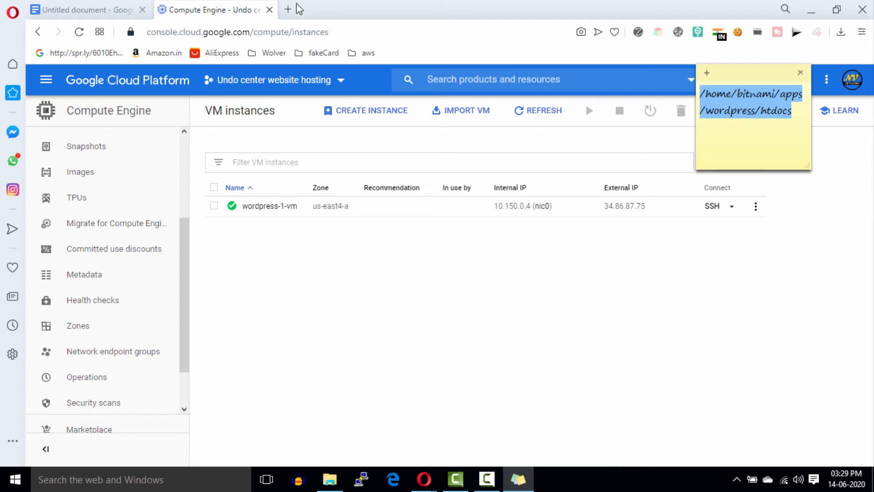
# Step: Load learningarmy.com/ftpp.php in a new Opera tab to reach the H3K login page
pyautogui.click(288, 9)
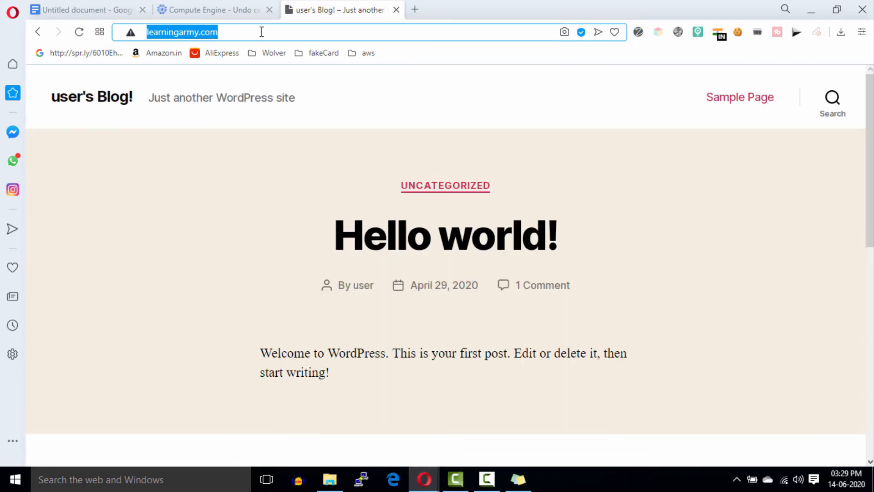
pyautogui.write('/')
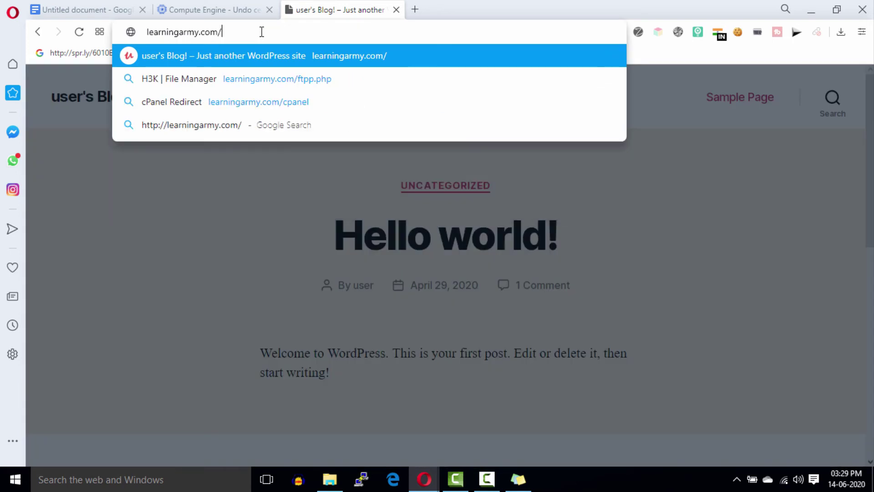
pyautogui.write('ftp')
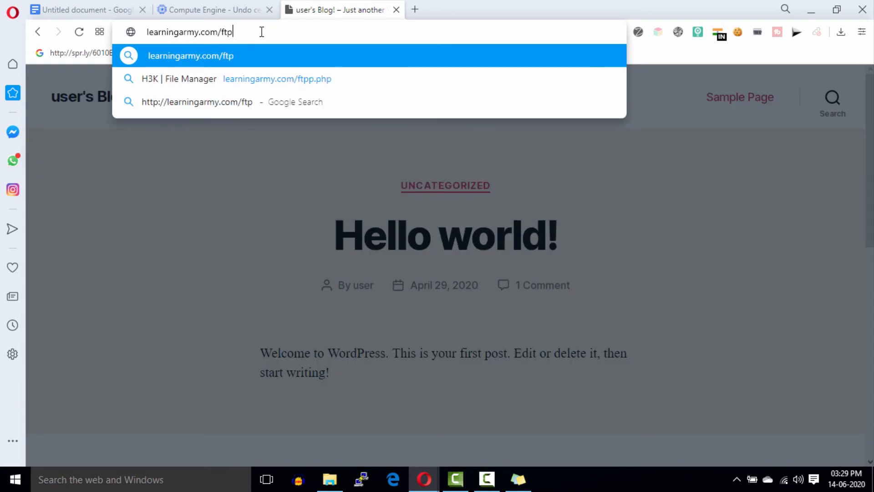
pyautogui.write('p.php')
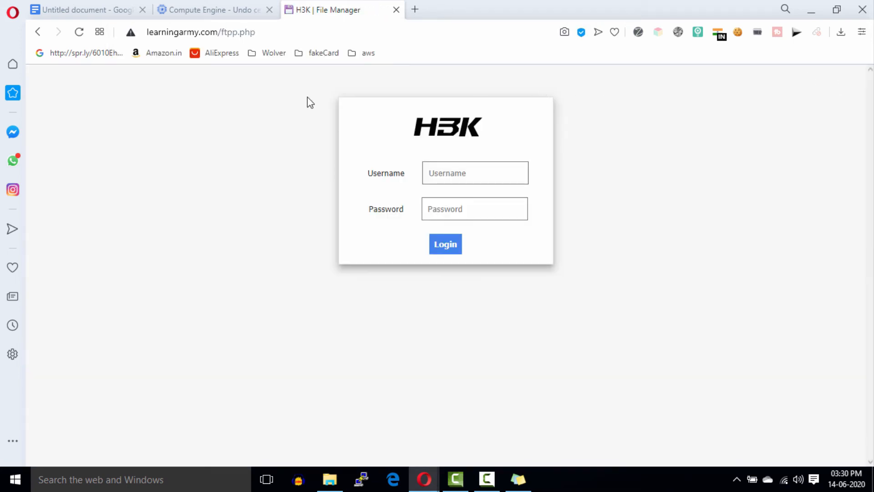
pyautogui.moveTo(404, 138)
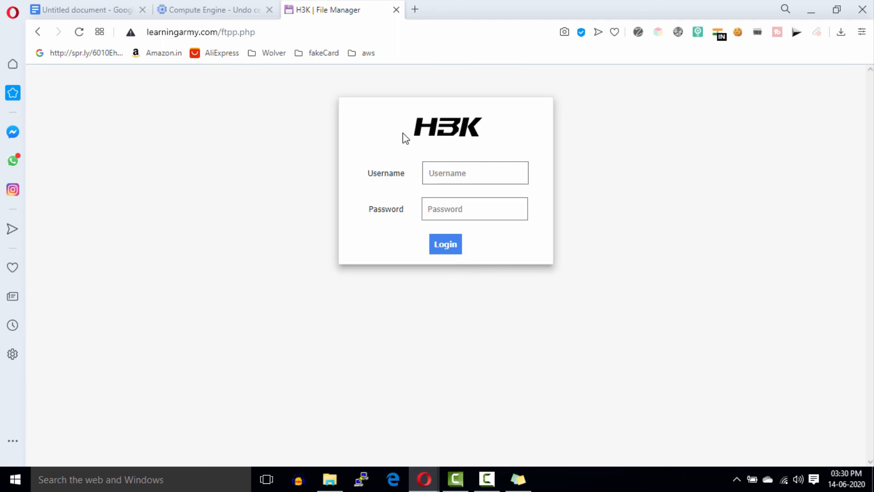
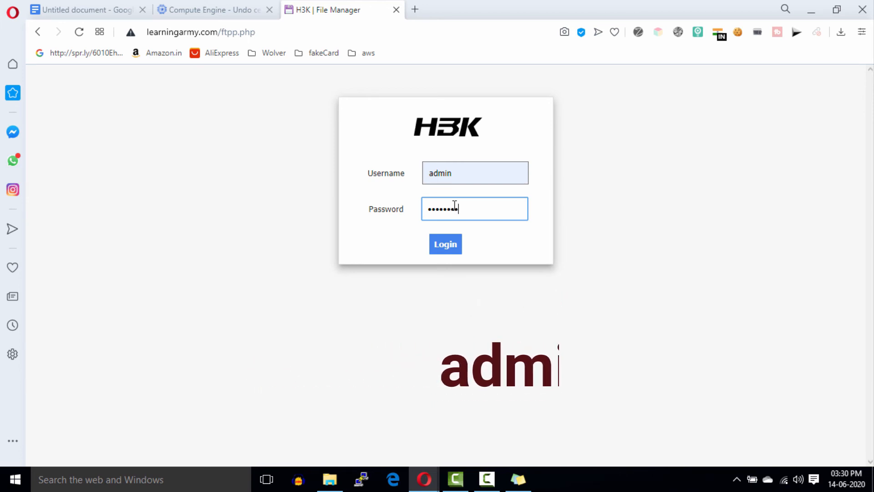
pyautogui.click(445, 244)
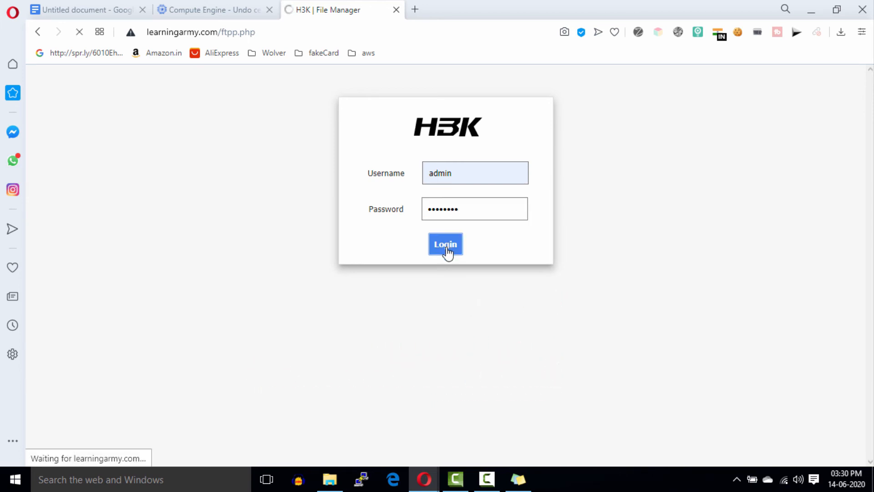
pyautogui.click(446, 244)
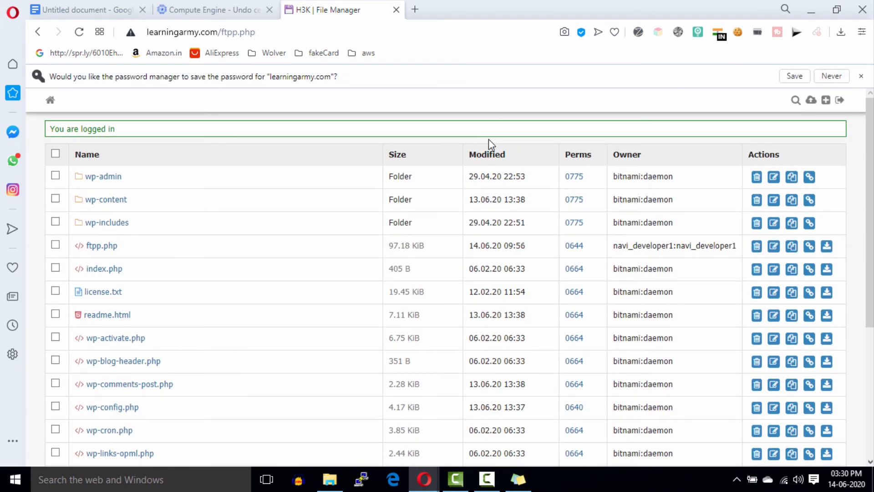
pyautogui.moveTo(463, 134)
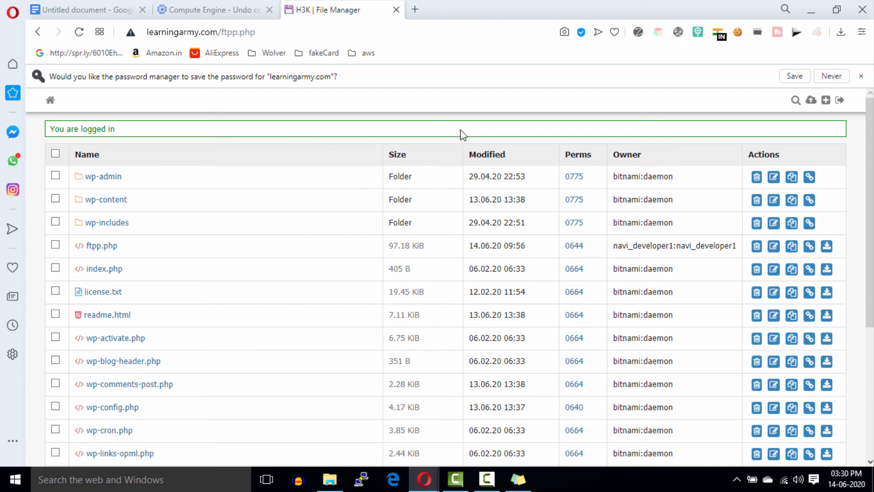
# Step: Decline the browser's offer to save the H3K File Manager password
pyautogui.click(55, 176)
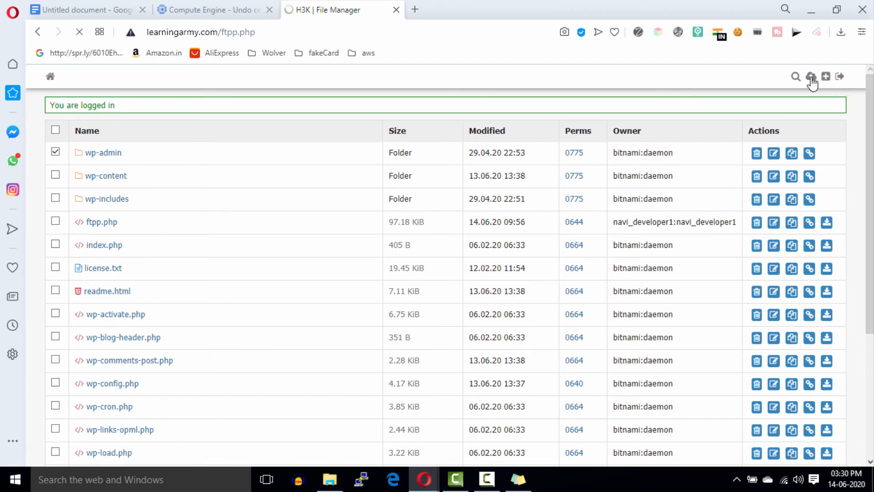
# Step: Open the H3K upload page for htdocs, cancel the file picker, and go back
pyautogui.click(811, 76)
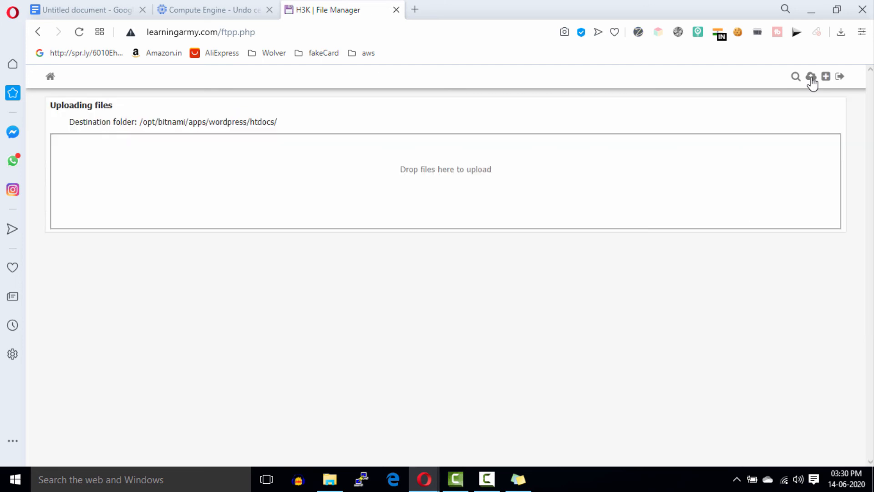
pyautogui.moveTo(378, 195)
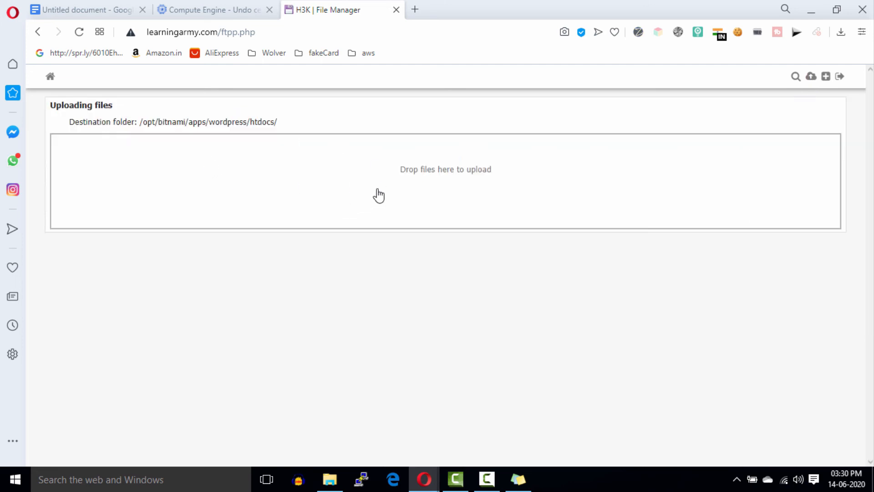
pyautogui.click(445, 169)
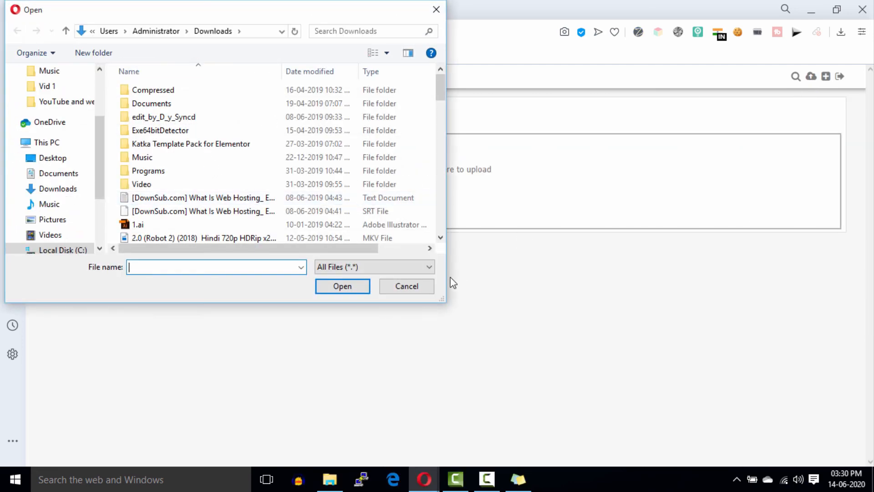
pyautogui.click(406, 286)
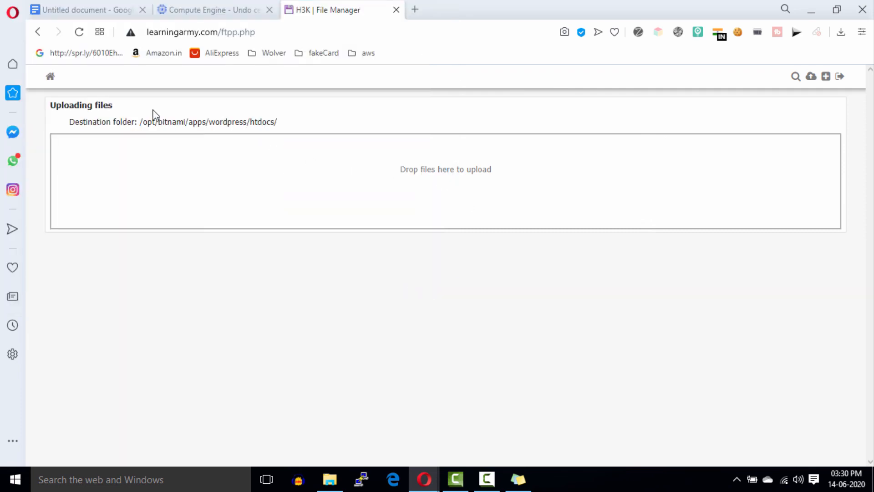
pyautogui.click(38, 33)
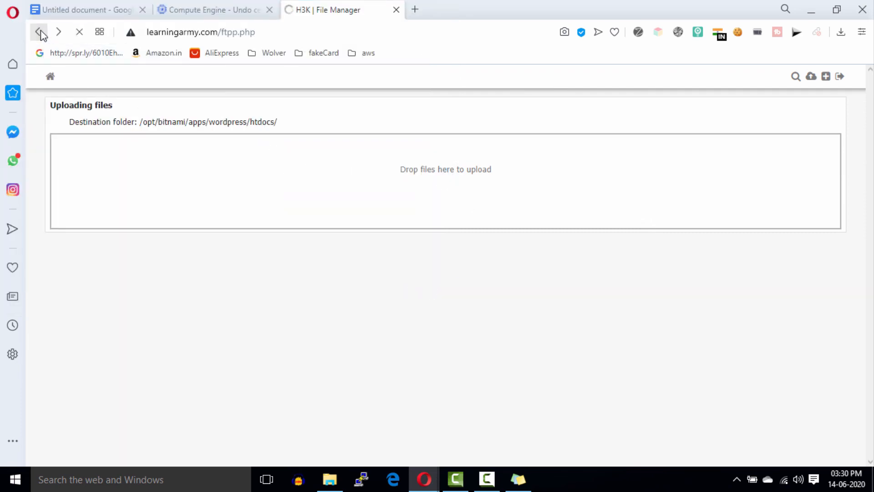
# Step: Go back to the htdocs file listing with wp-admin still ticked
pyautogui.click(39, 32)
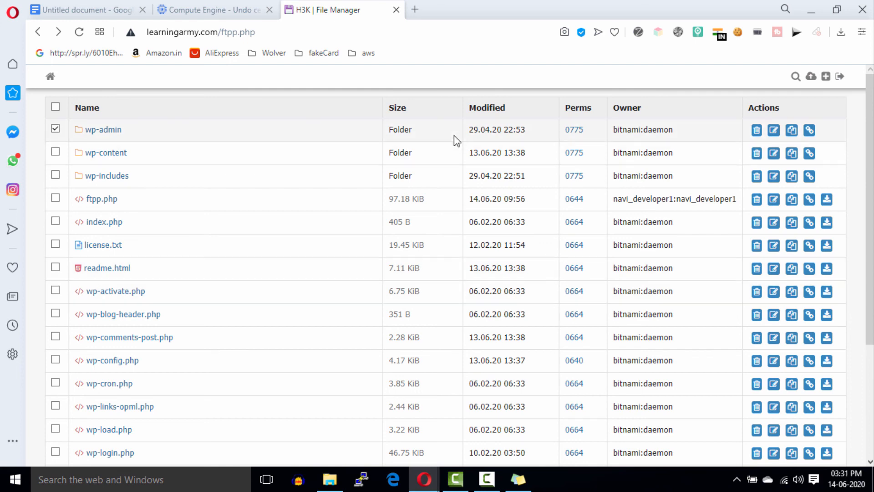
pyautogui.moveTo(468, 401)
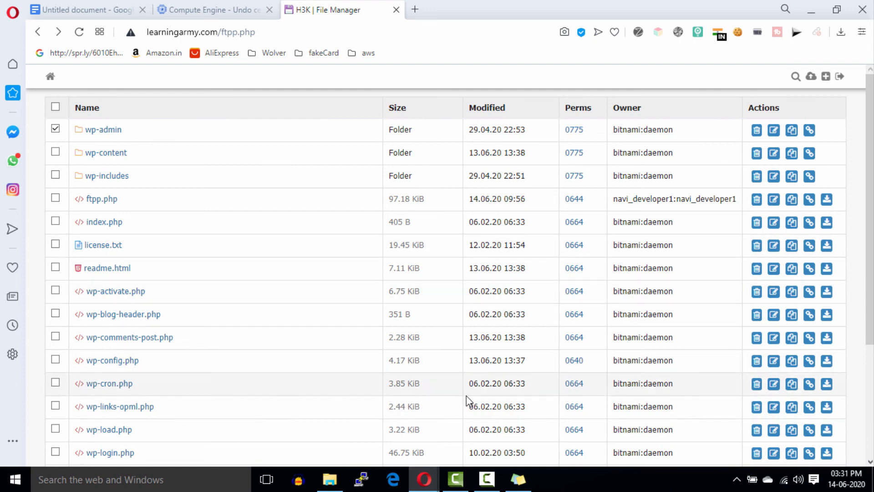